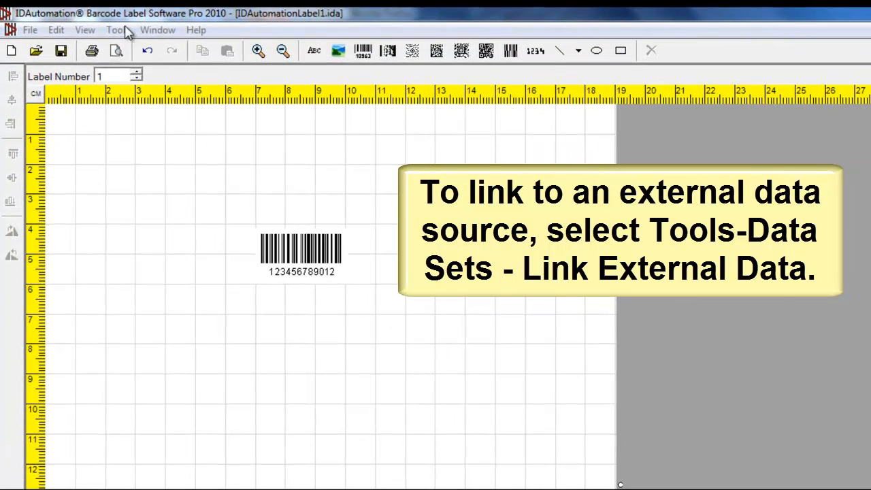
Link external data via Tools > Data Sets and choose Excel2007 as the data type.
click(117, 30)
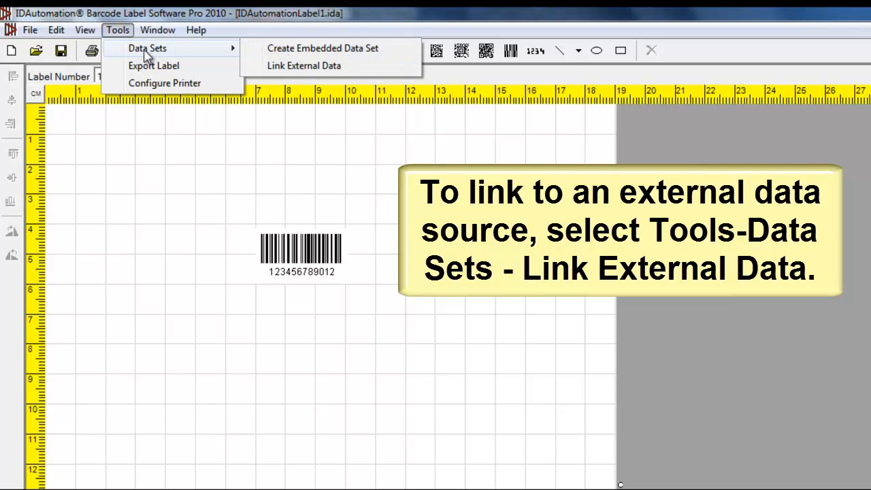
click(303, 65)
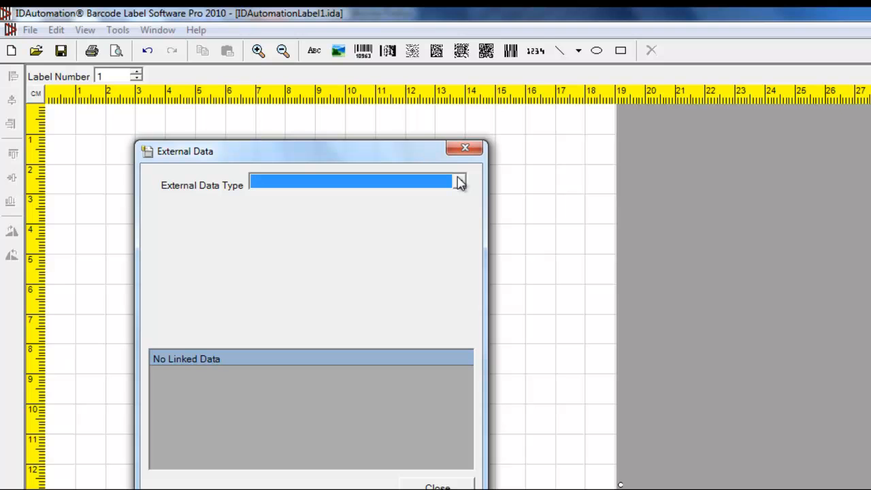
click(458, 181)
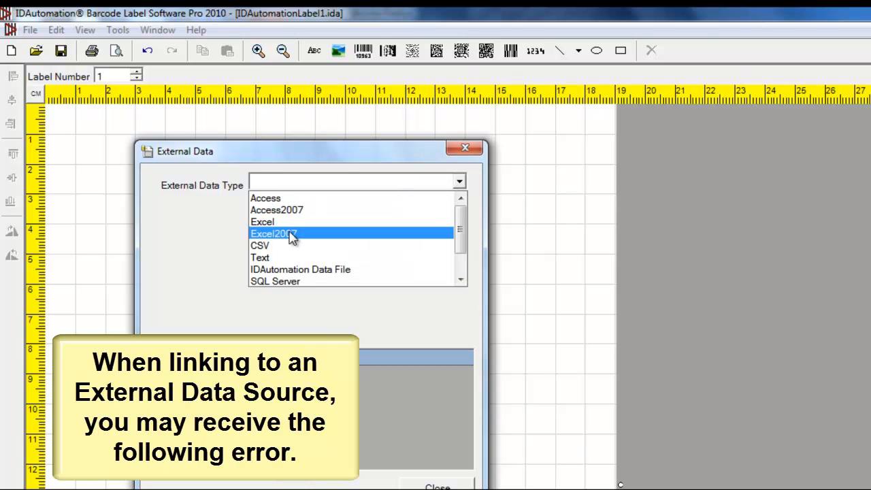
click(271, 234)
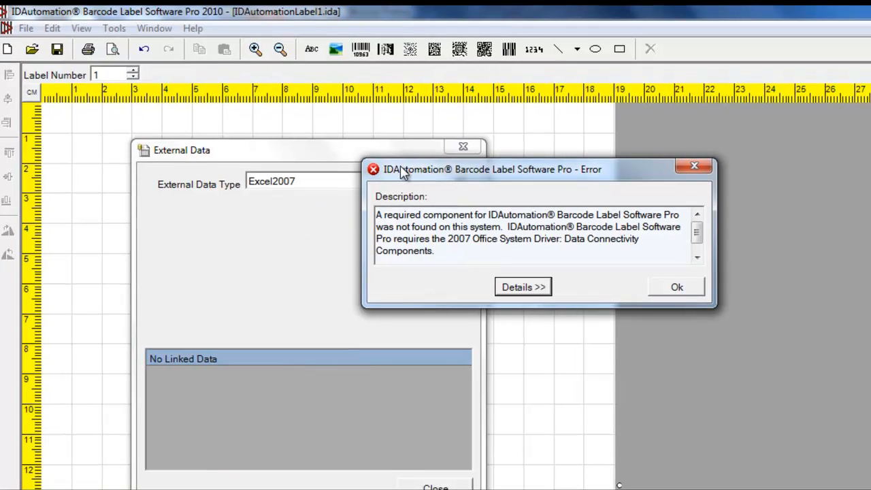
Follow the error's link to Microsoft's Download Center page for the missing driver.
click(523, 285)
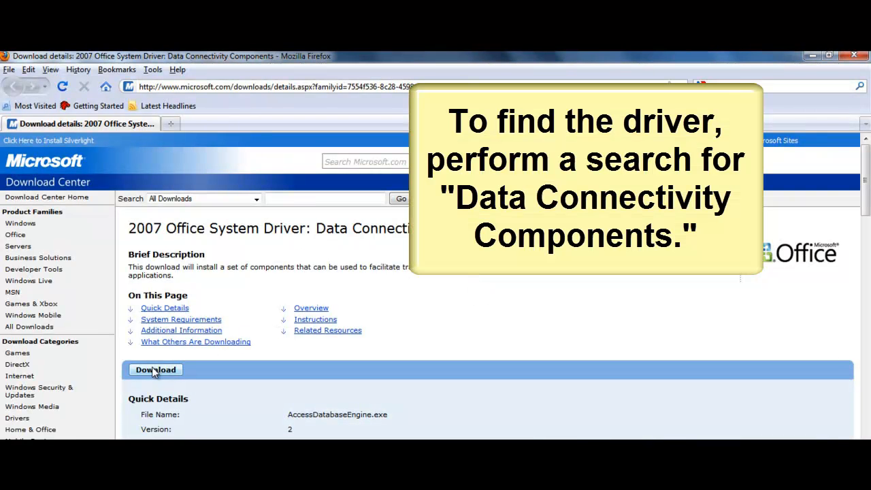
Download AccessDatabaseEngine.exe from the Microsoft page and save it to disk.
click(156, 370)
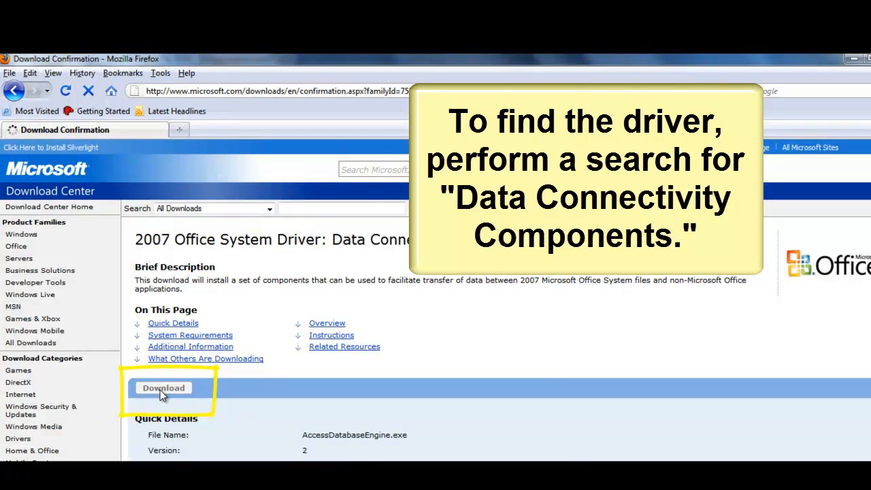
click(164, 388)
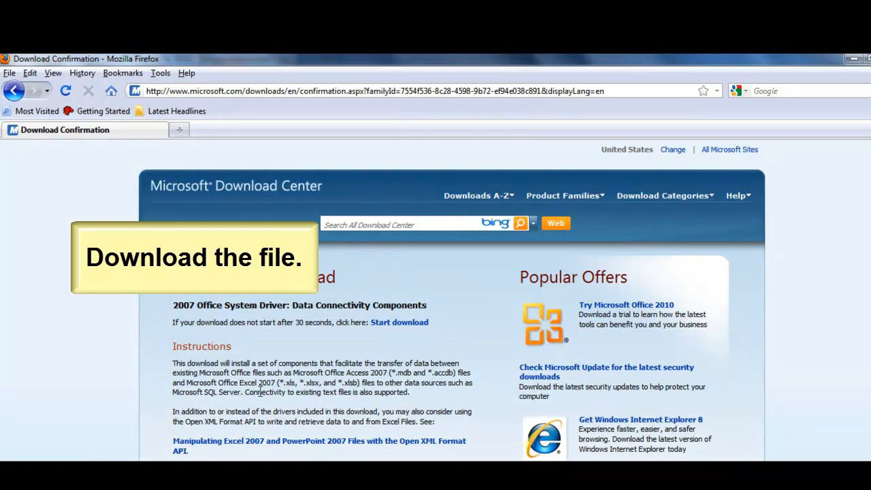
click(400, 321)
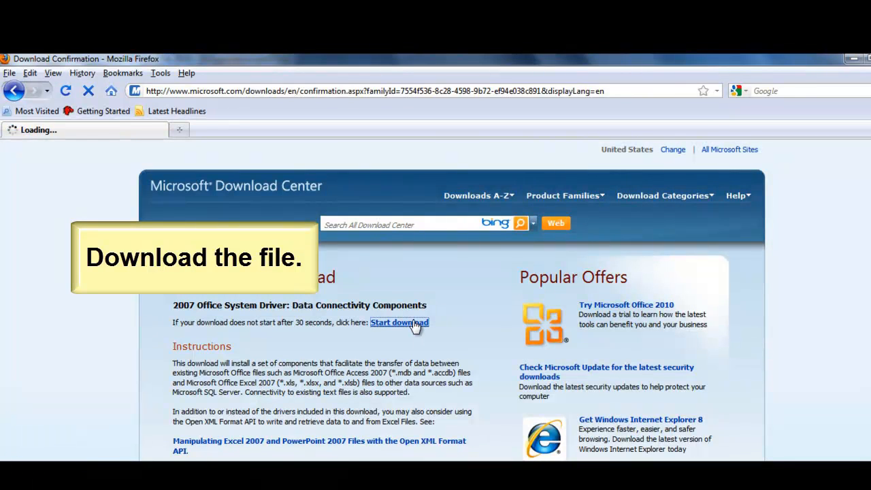
click(400, 321)
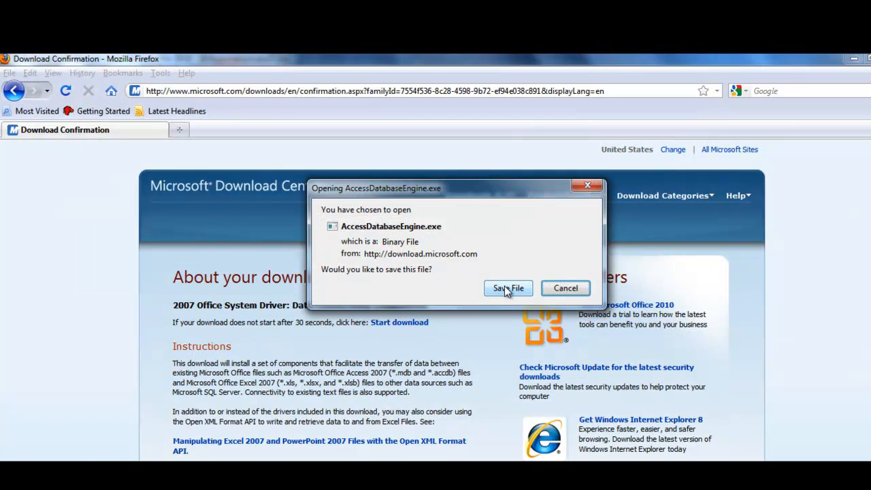
click(508, 289)
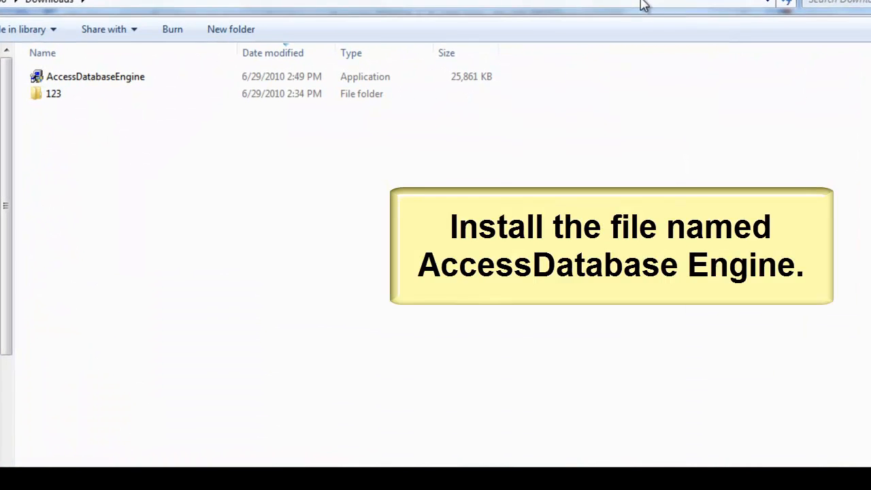
mouse_move(95, 77)
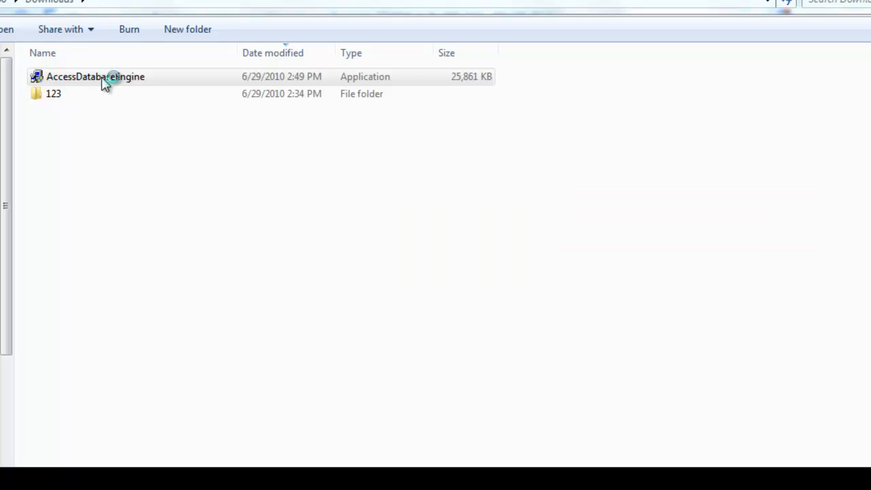
Select the downloaded AccessDatabaseEngine installer in the Downloads folder.
click(96, 76)
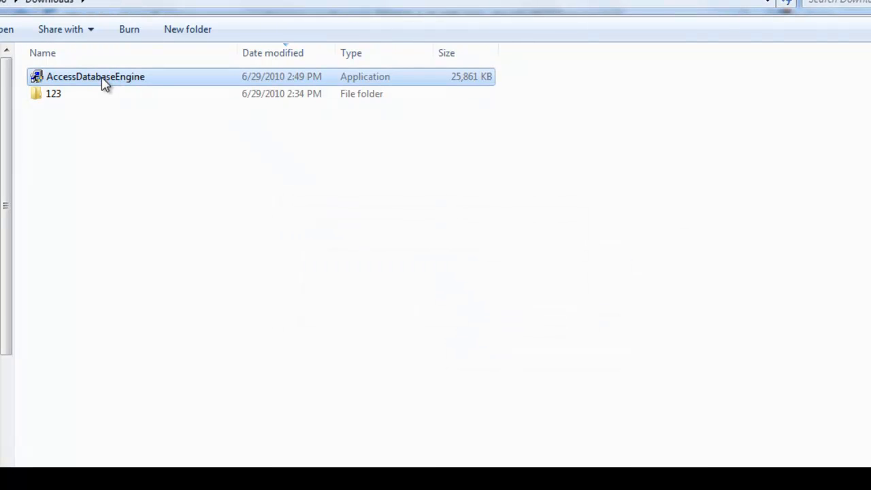
Launch AccessDatabaseEngine, accept the license agreement and continue to the install location page.
double_click(95, 77)
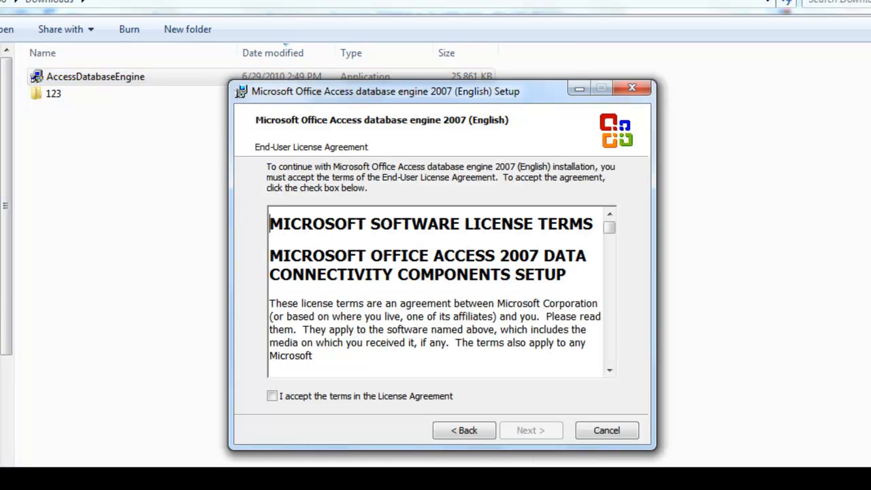
mouse_move(345, 274)
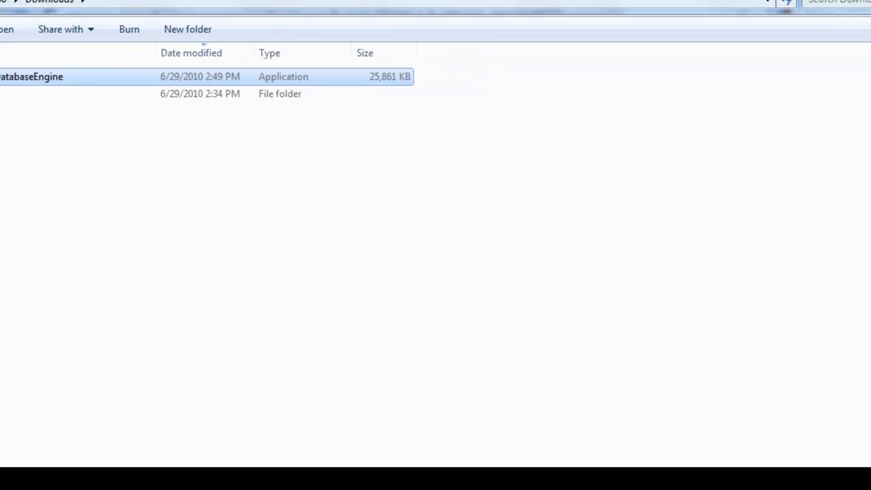
double_click(30, 76)
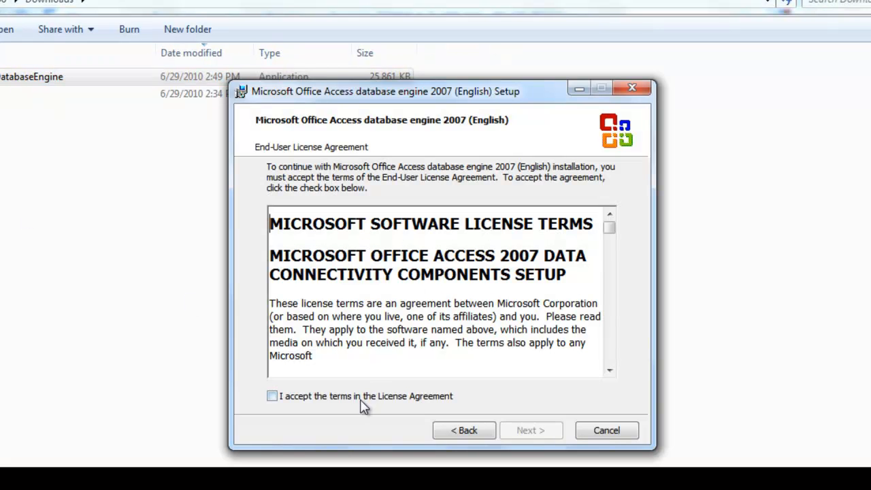
click(272, 396)
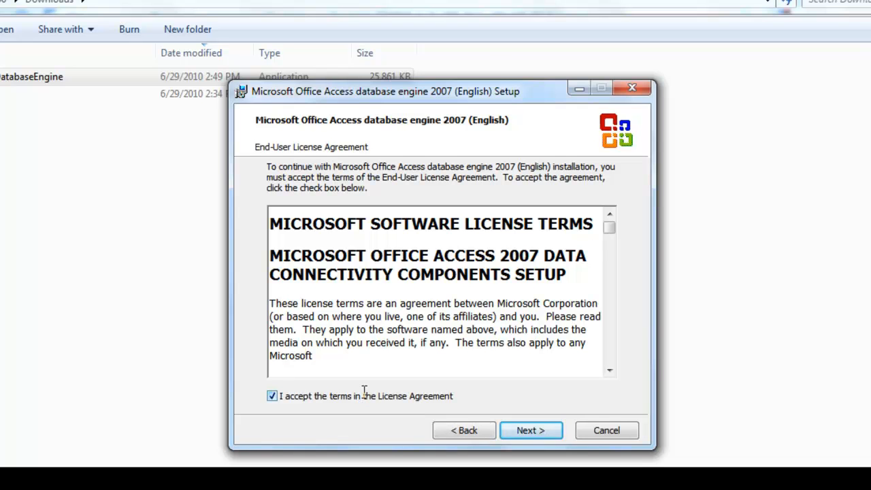
click(610, 242)
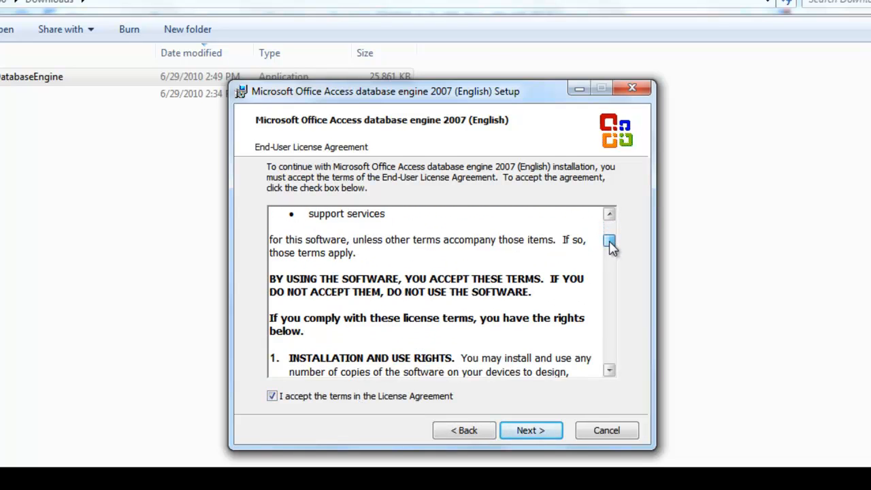
scroll(down, 3)
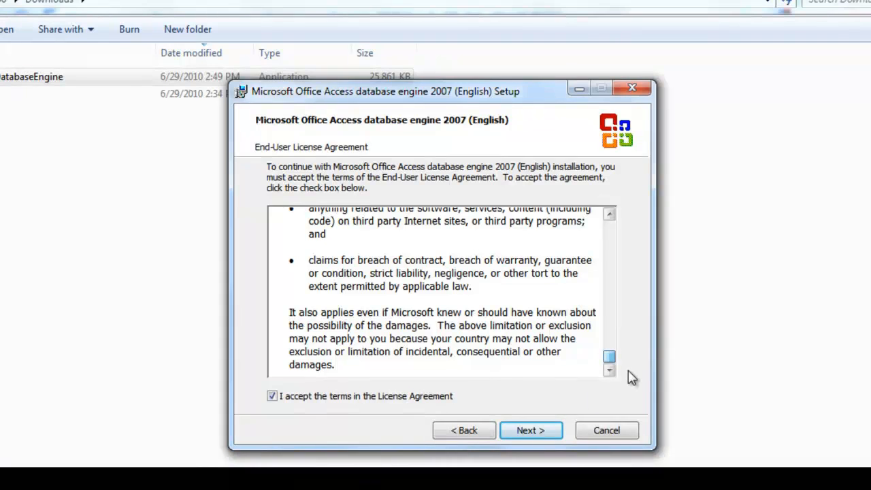
click(531, 430)
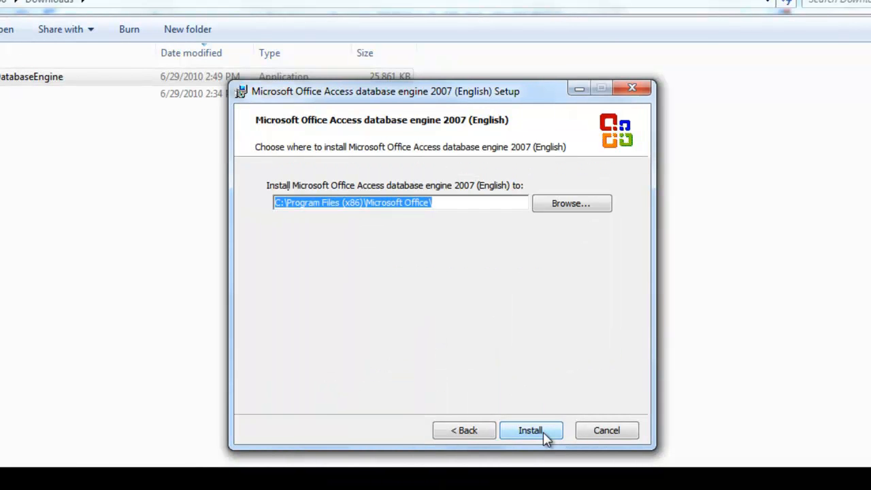
Install the Access database engine 2007 to the default location and confirm its completion.
click(531, 430)
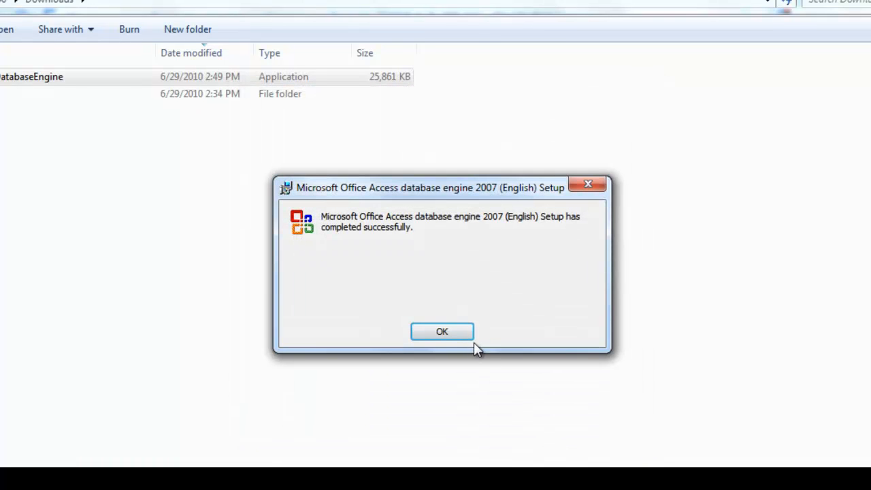
click(441, 332)
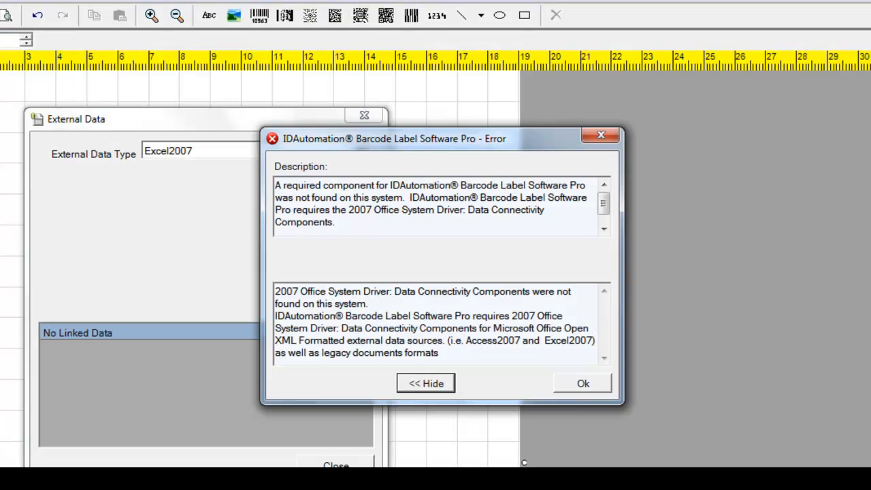
Dismiss the missing-component error and close the label software without saving IDAutomationLabel1.ida.
click(583, 384)
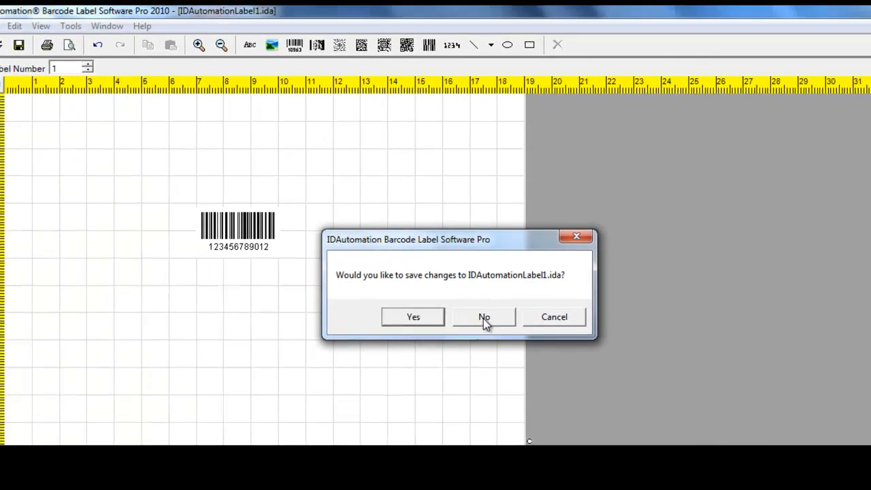
click(483, 315)
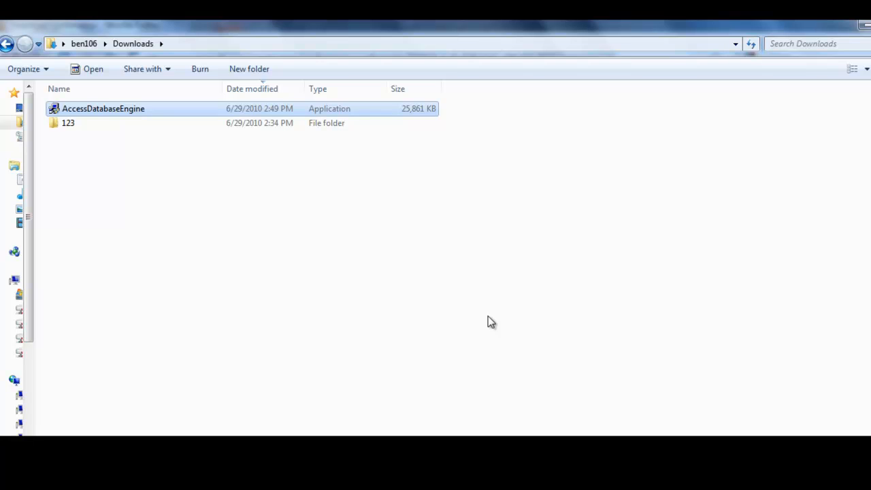
mouse_move(491, 324)
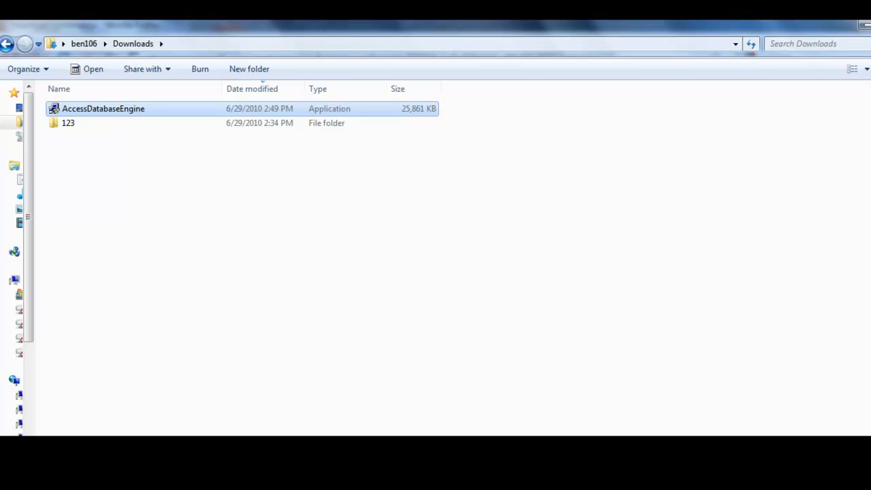
Show the Start menu's list of installed programs.
click(11, 488)
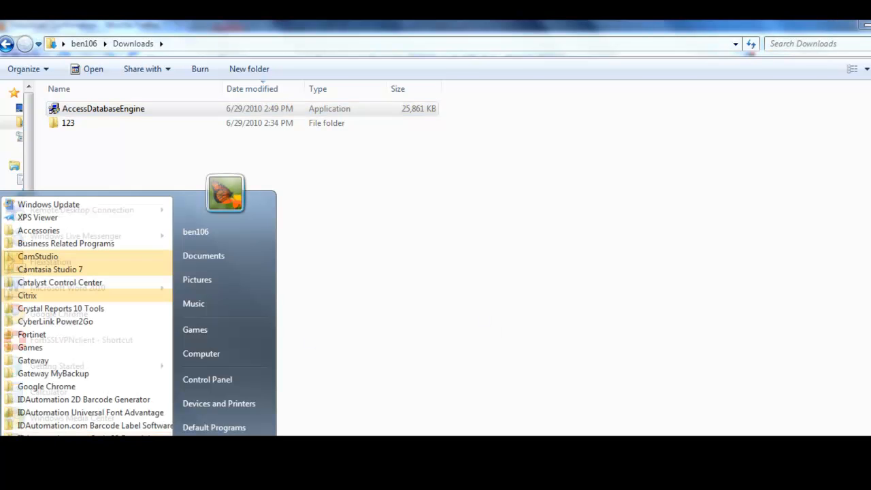